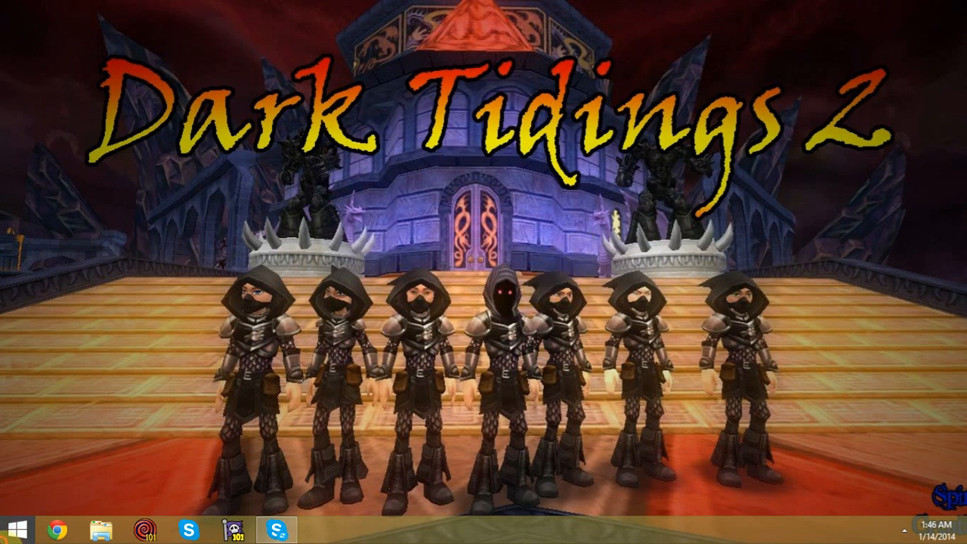
Bring up the Start screen and scroll across to the Production and Entertainment tile groups
click(11, 526)
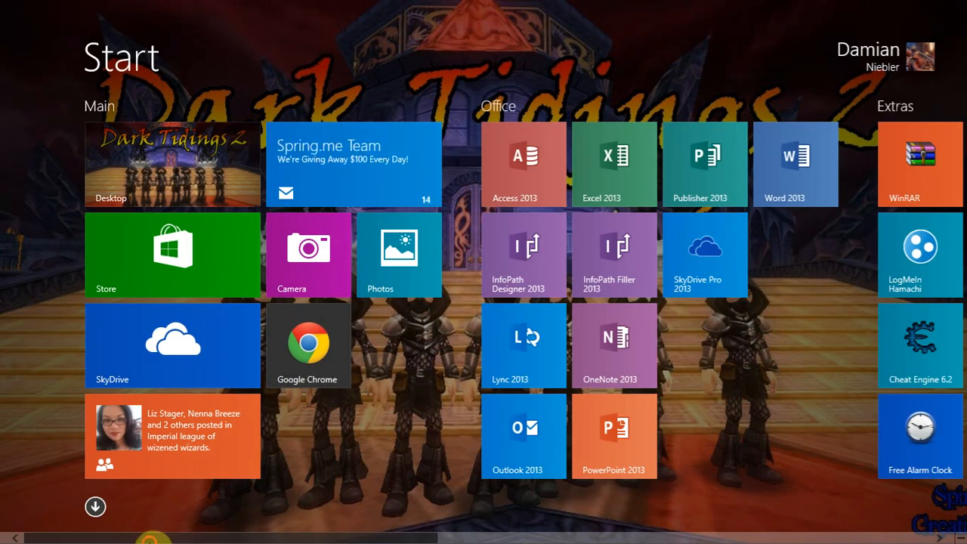
scroll(right, 3)
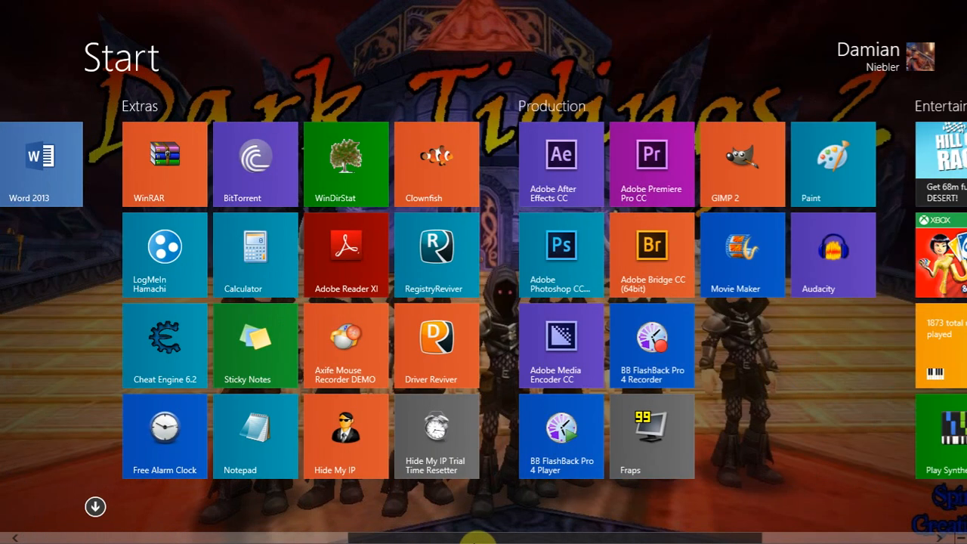
scroll(right, 3)
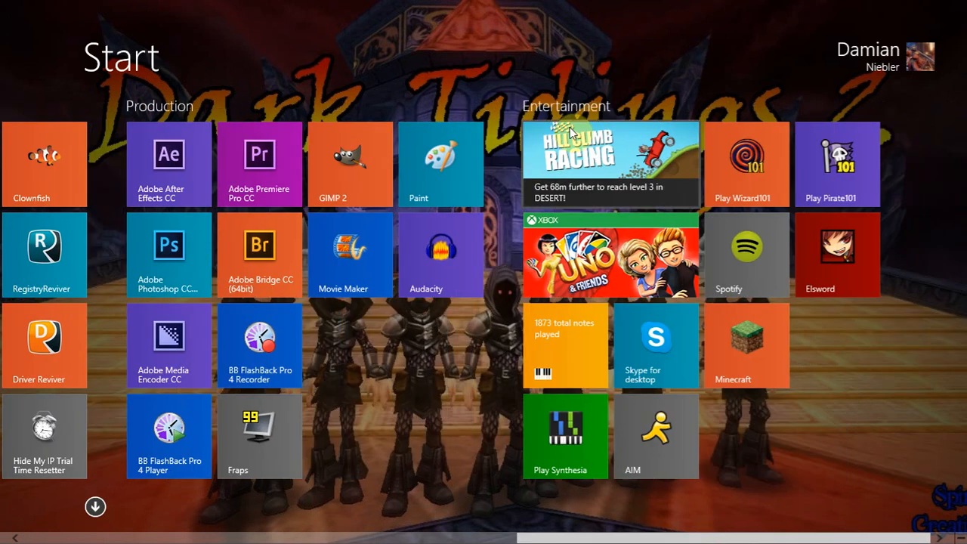
mouse_move(554, 31)
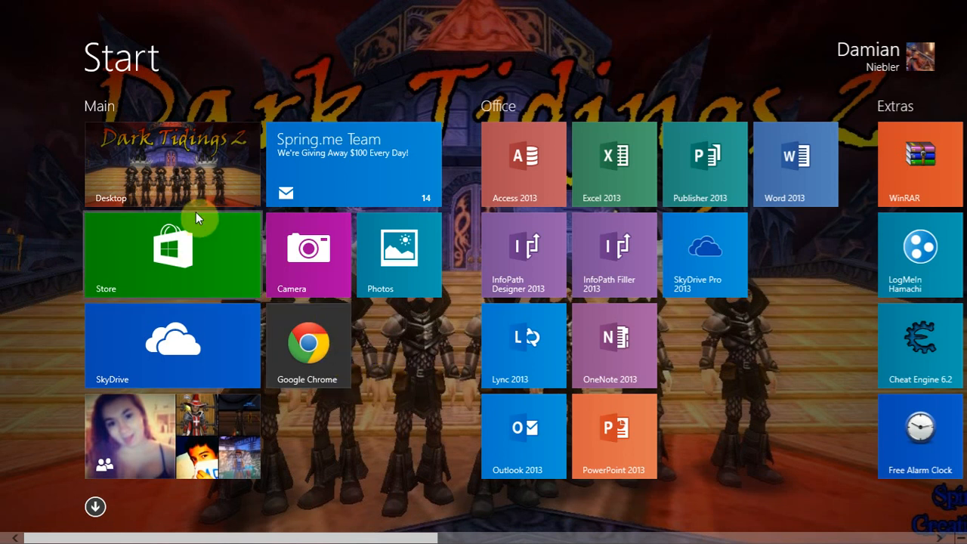
Return to the desktop via its tile and close the Personalization window
click(171, 165)
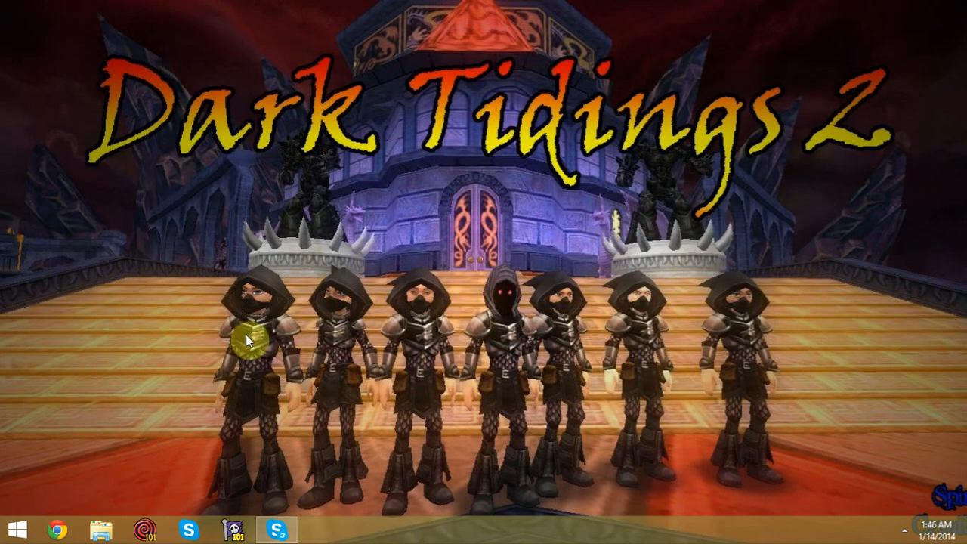
mouse_move(644, 225)
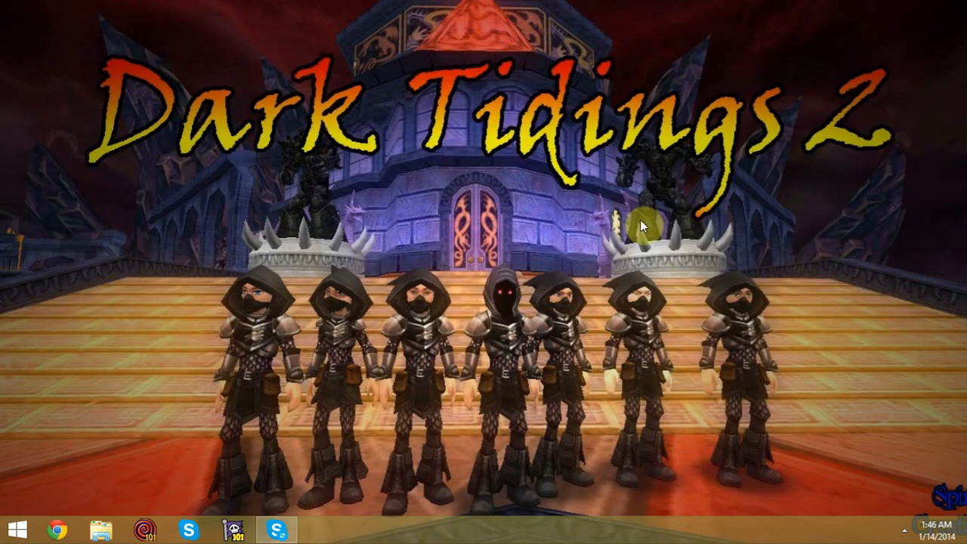
mouse_move(313, 208)
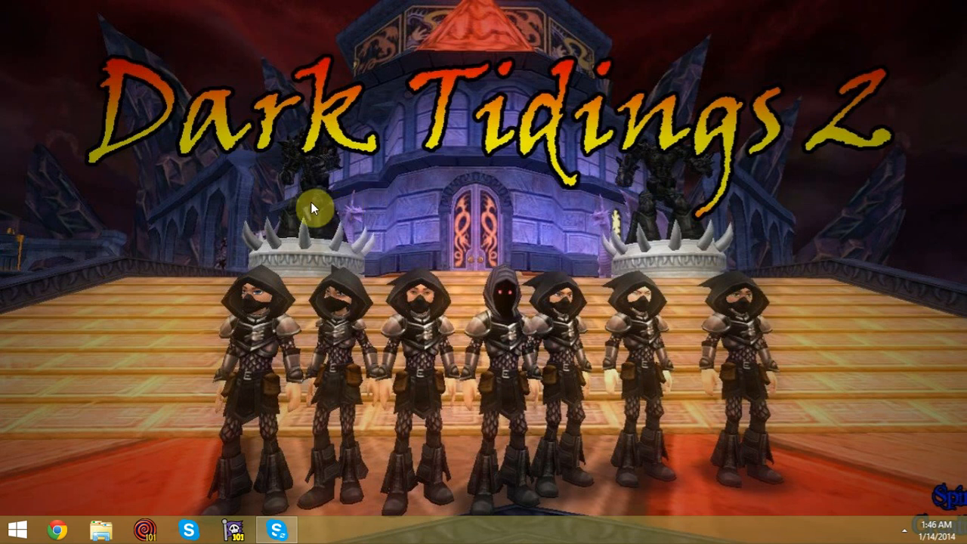
mouse_move(73, 78)
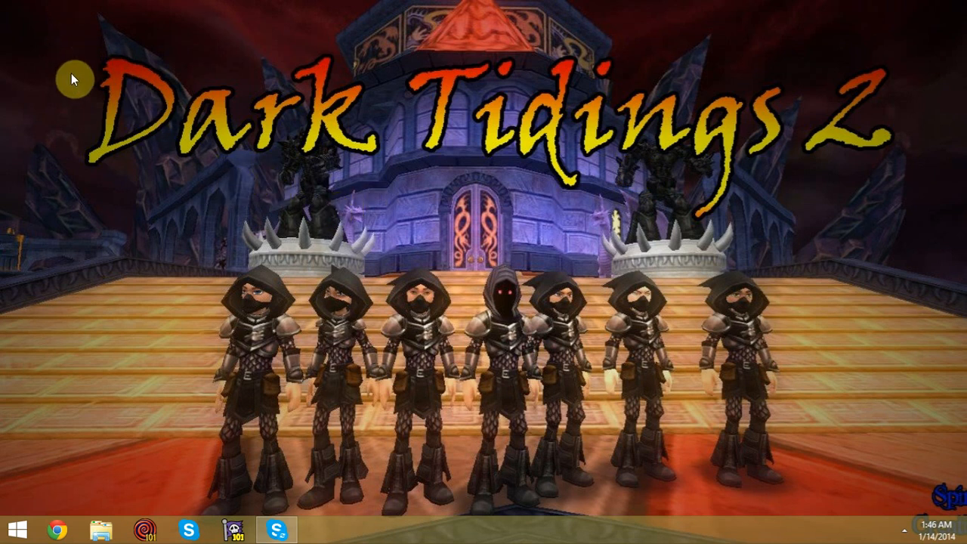
mouse_move(457, 202)
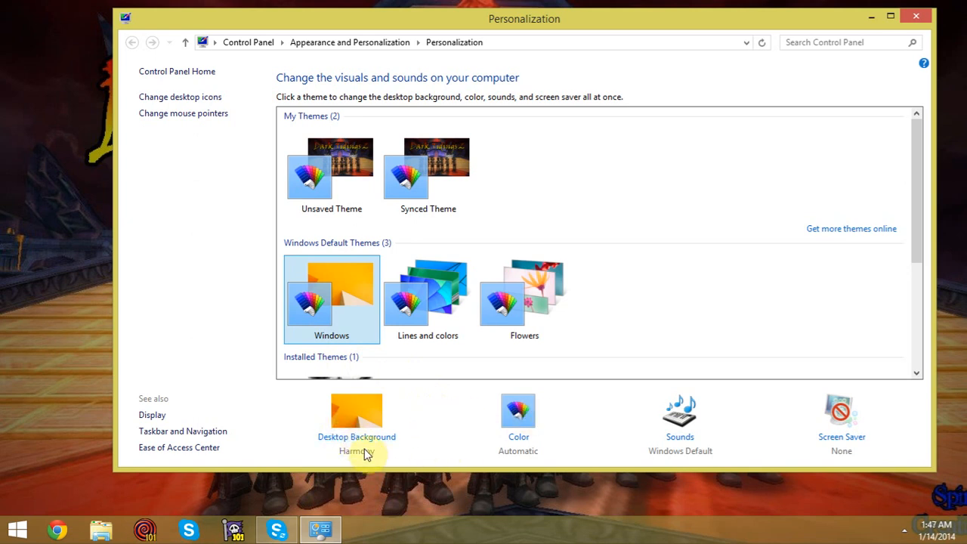
mouse_move(370, 242)
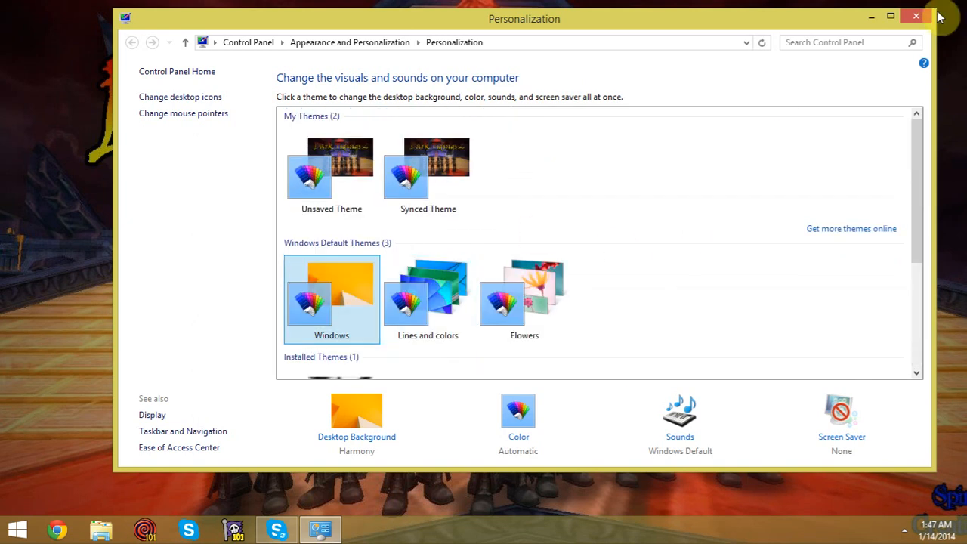
click(914, 16)
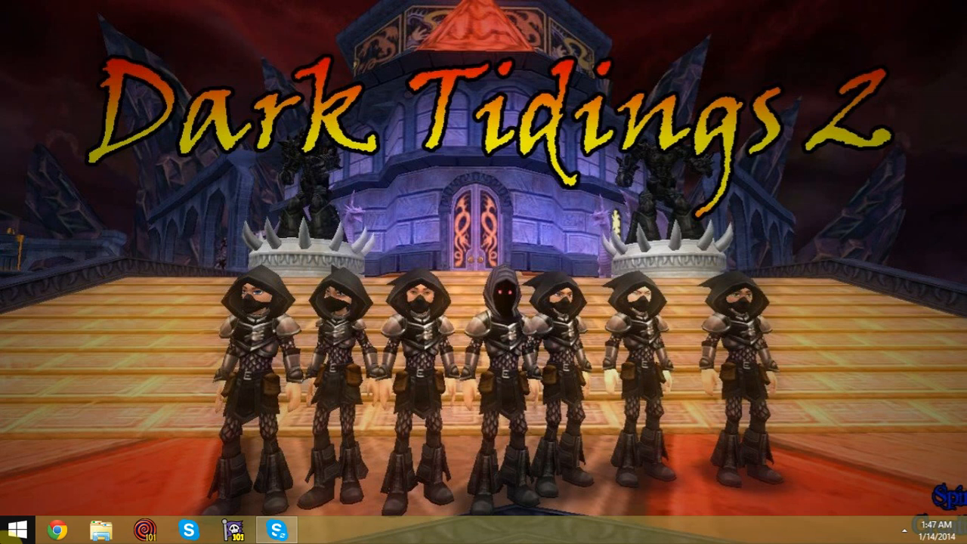
Reopen the Start screen and scroll across the Extras and Production tile groups
click(10, 528)
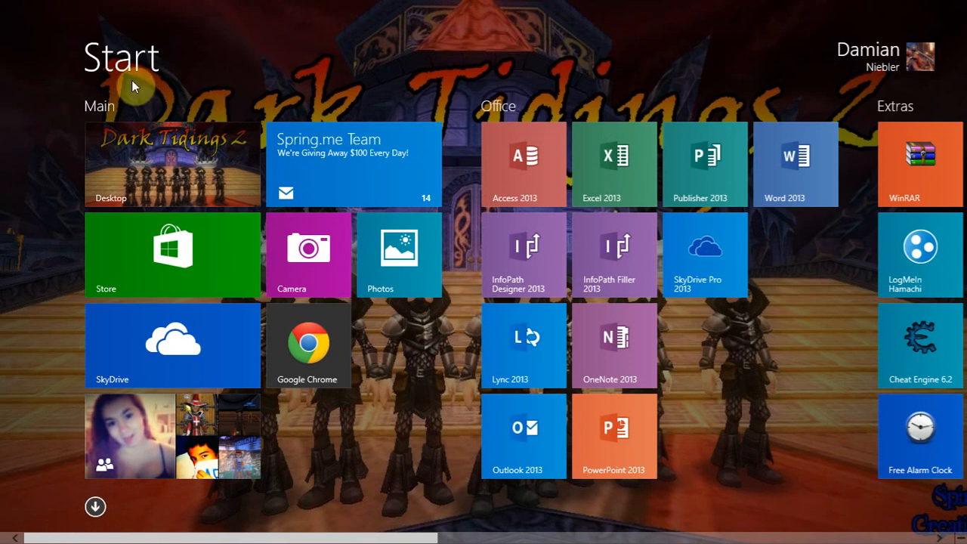
click(868, 56)
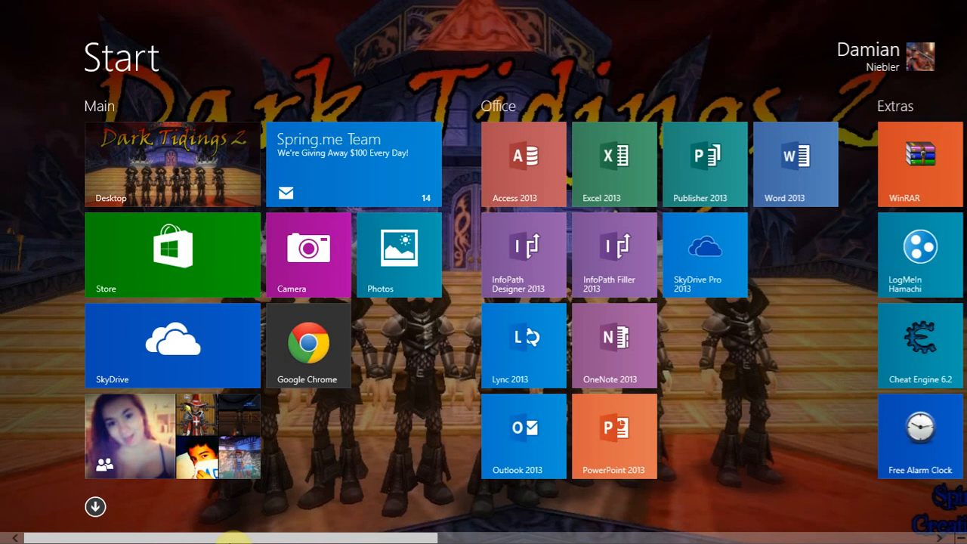
scroll(right, 3)
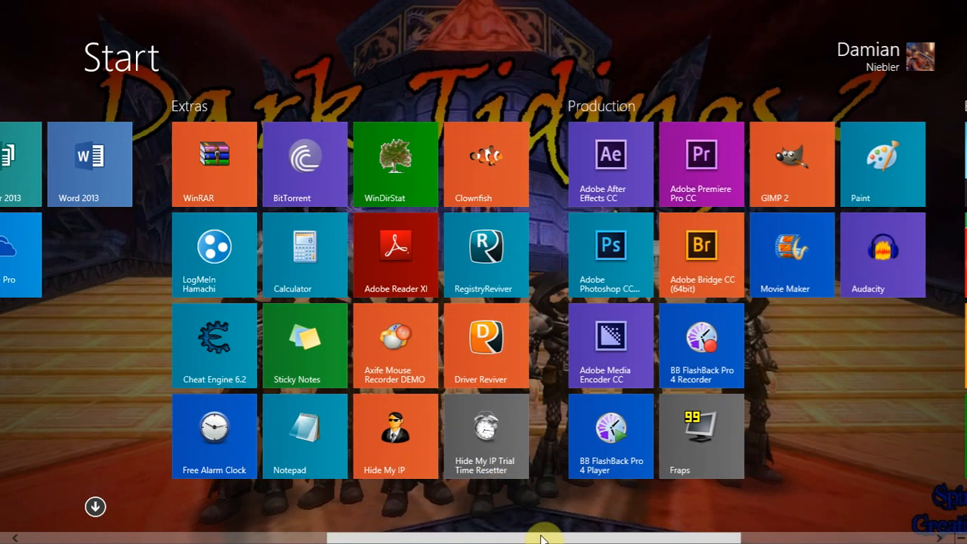
scroll(right, 3)
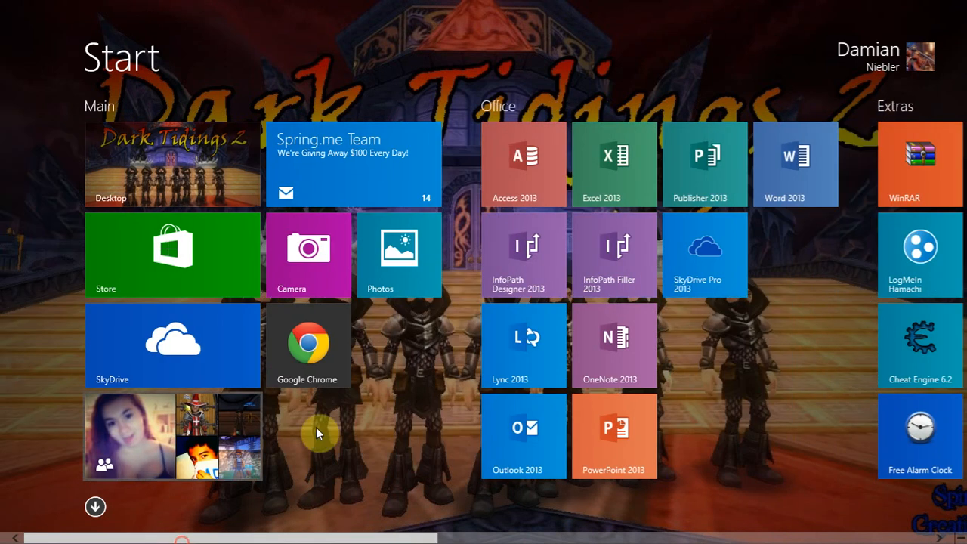
mouse_move(181, 526)
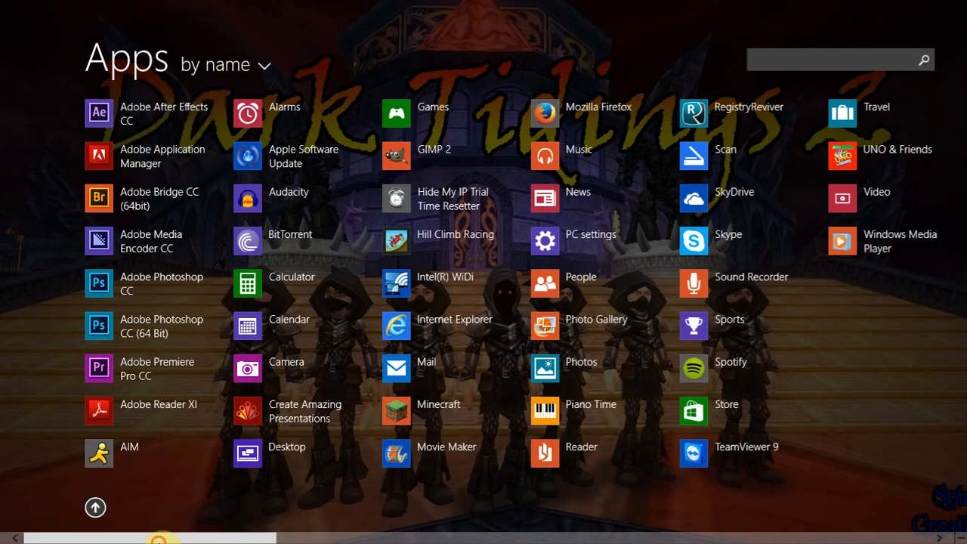
Scroll the Apps list sideways to reveal more apps and folders
scroll(right, 3)
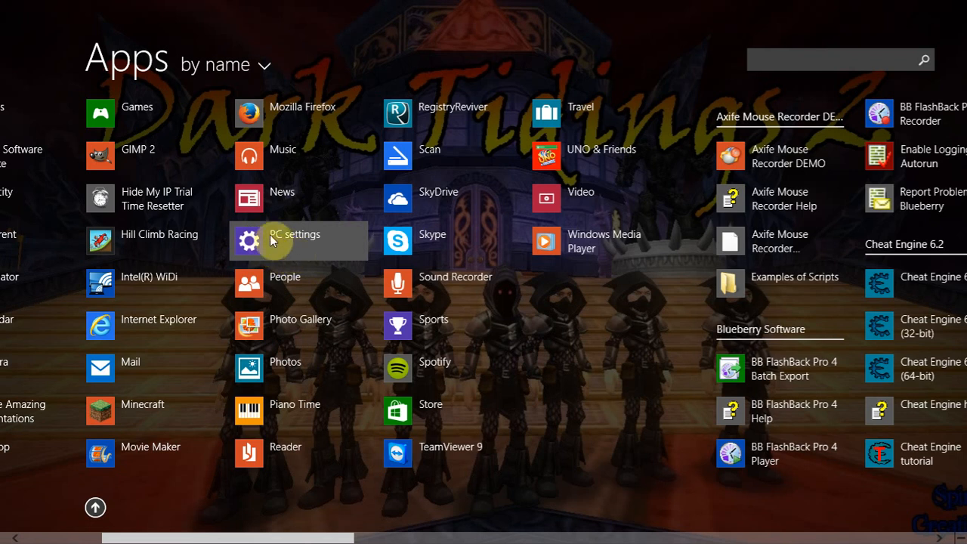
mouse_move(344, 295)
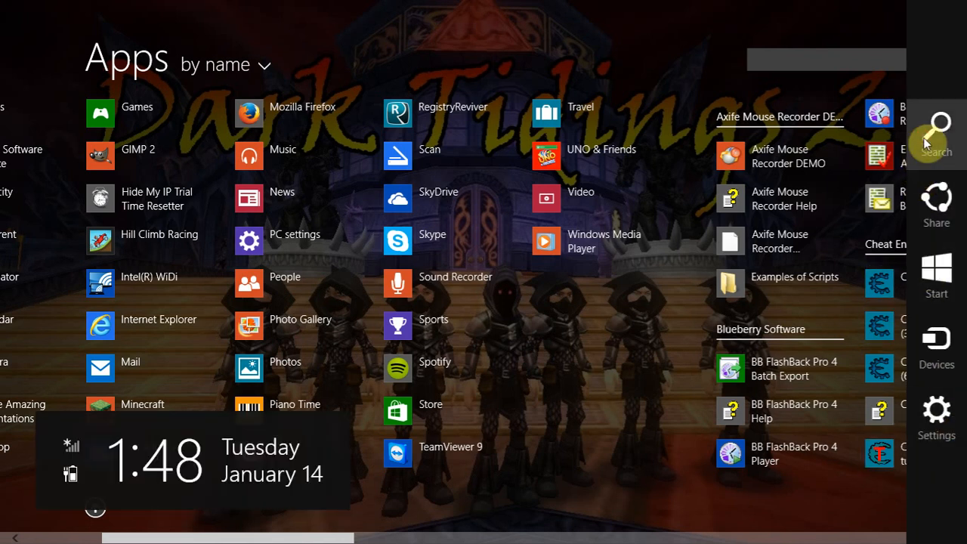
Search everywhere for 'pc settings' and launch PC settings from the results
click(936, 132)
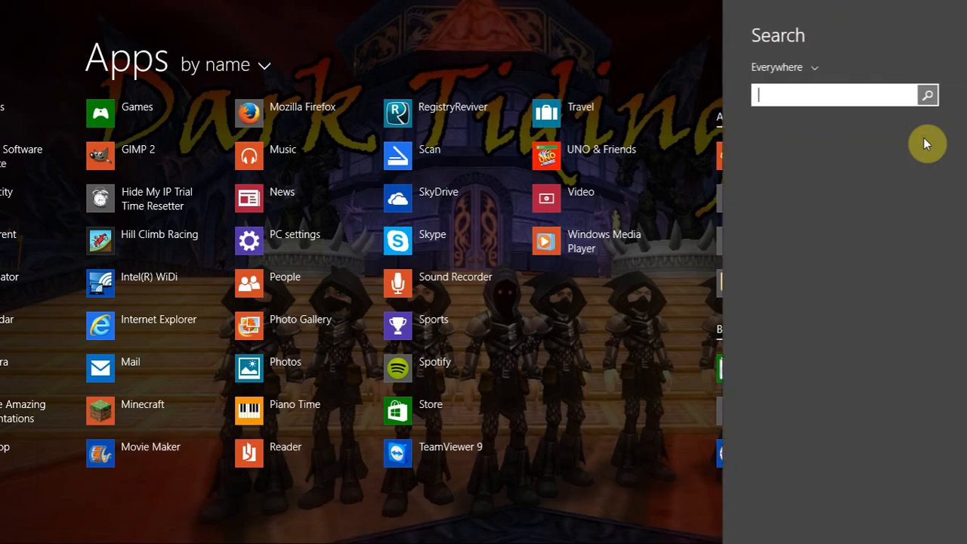
text(pc)
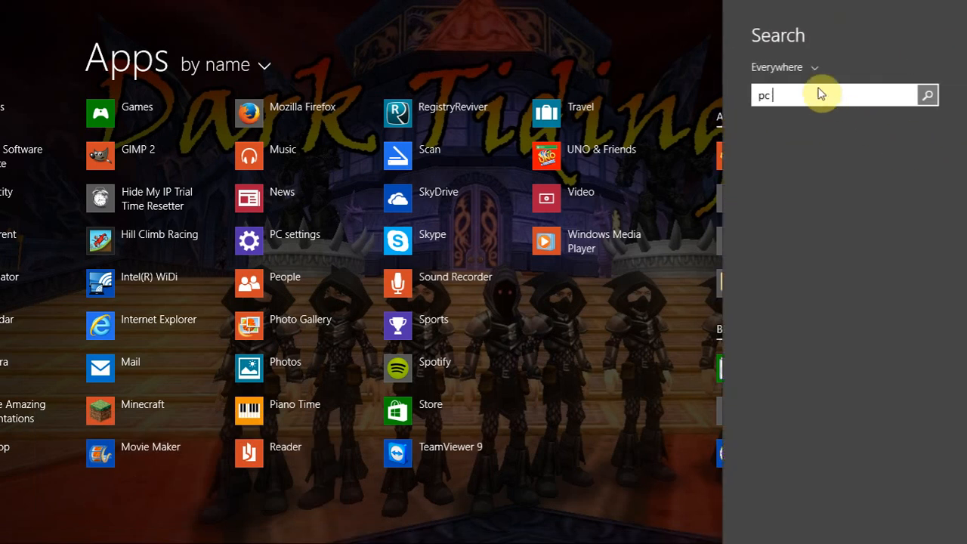
mouse_move(818, 102)
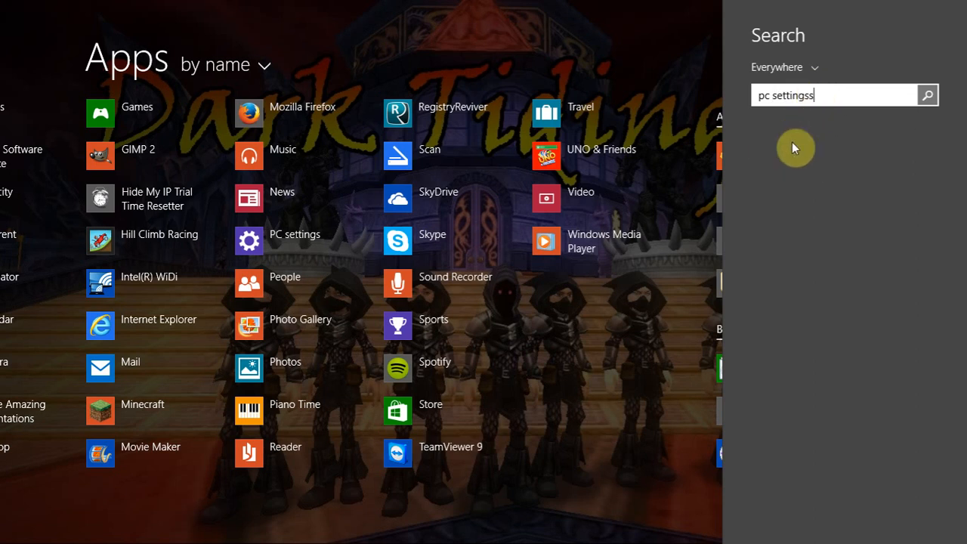
key(Backspace)
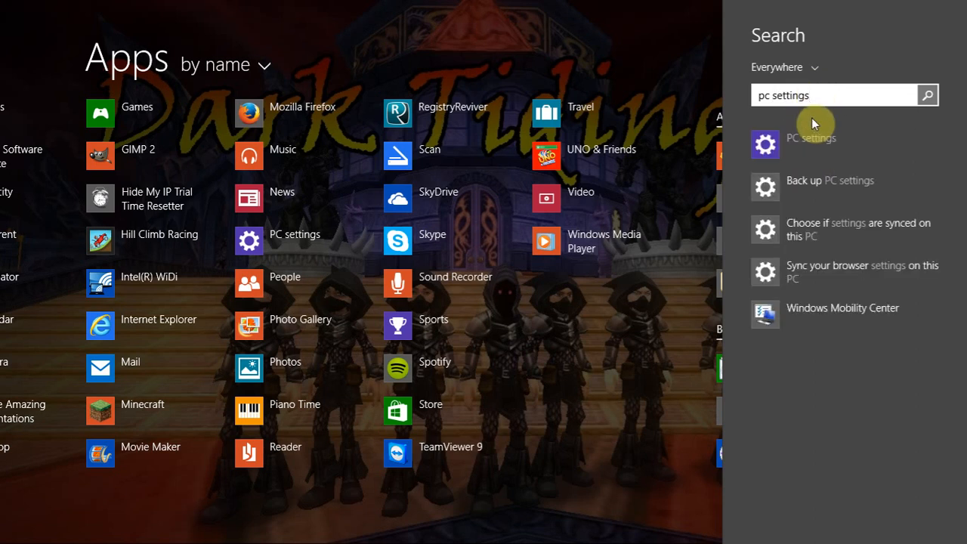
click(811, 143)
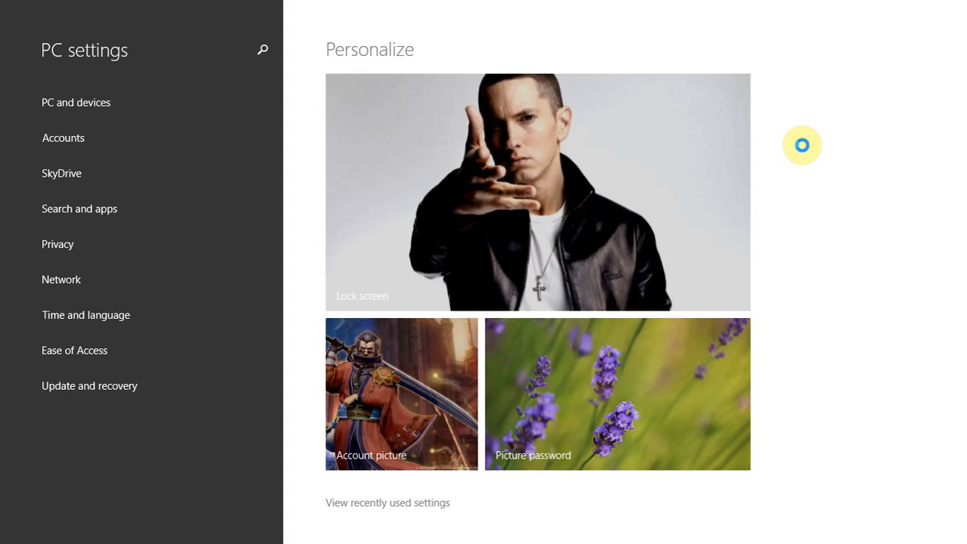
mouse_move(141, 138)
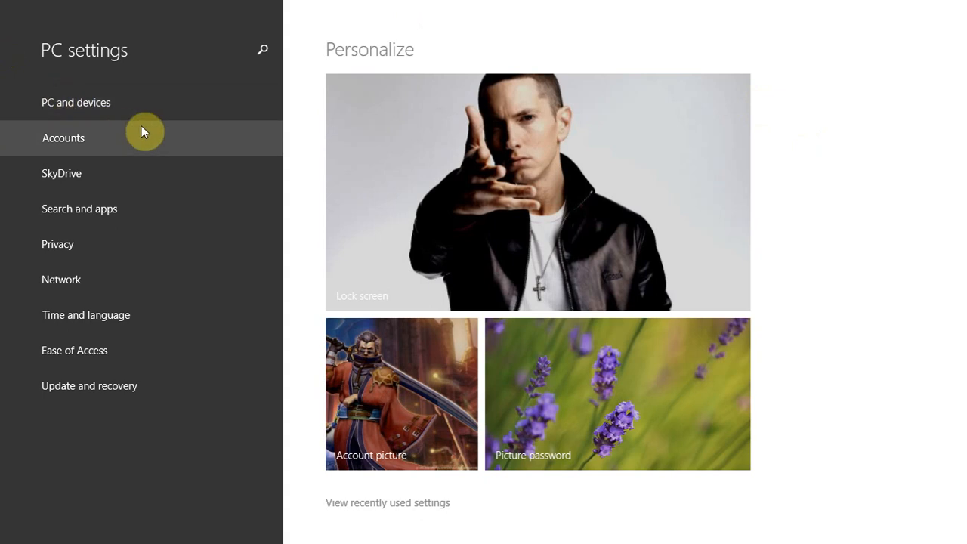
Go into the PC and devices category of PC settings
click(480, 250)
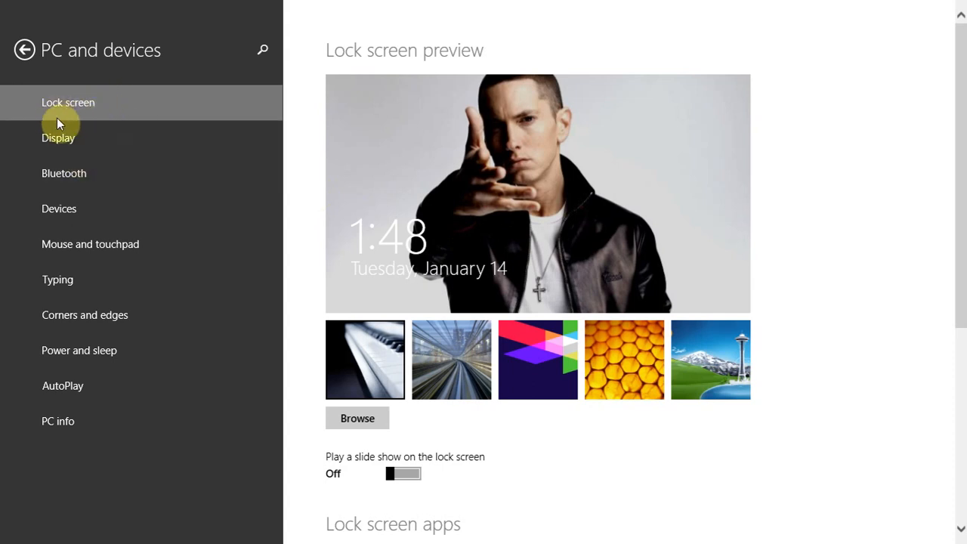
mouse_move(399, 432)
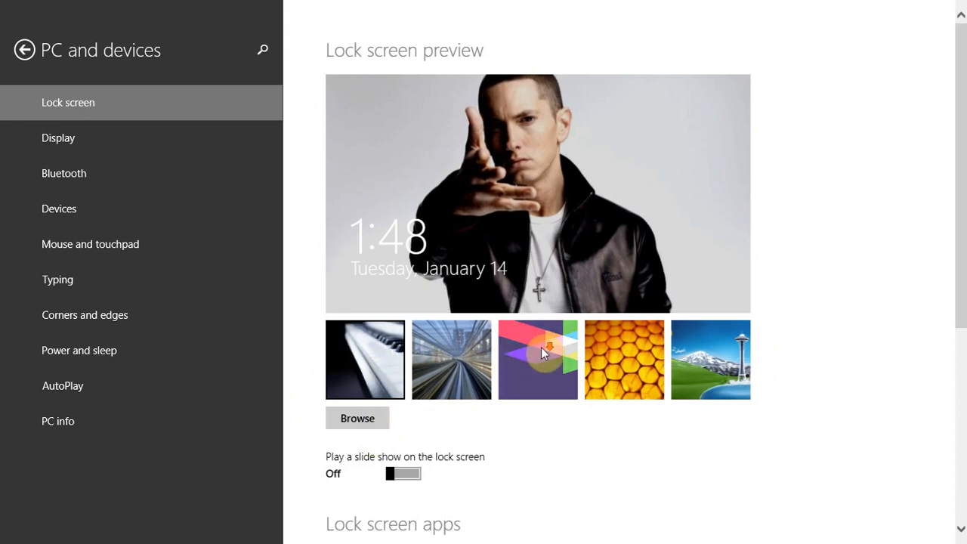
Review the Lock screen page and its apps, then return to the main PC settings page
scroll(down, 3)
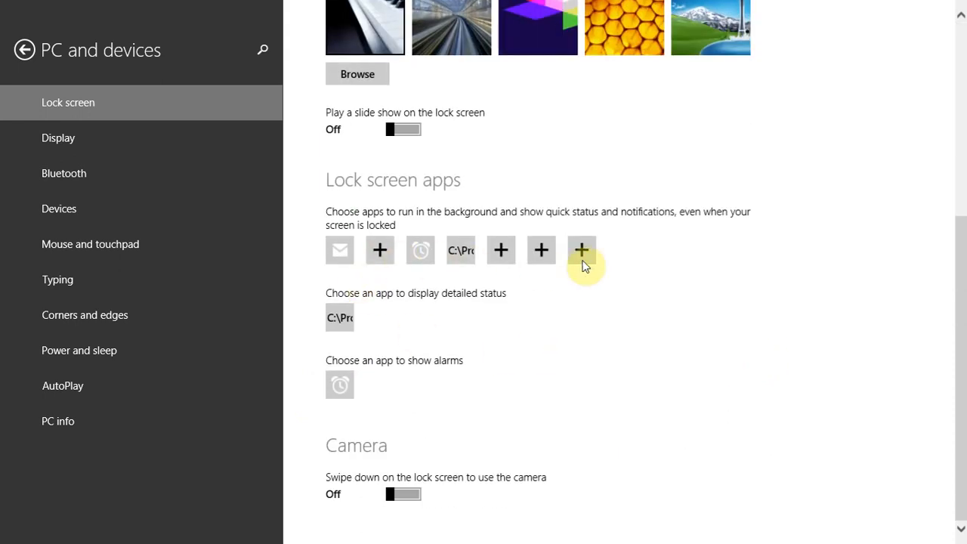
mouse_move(421, 411)
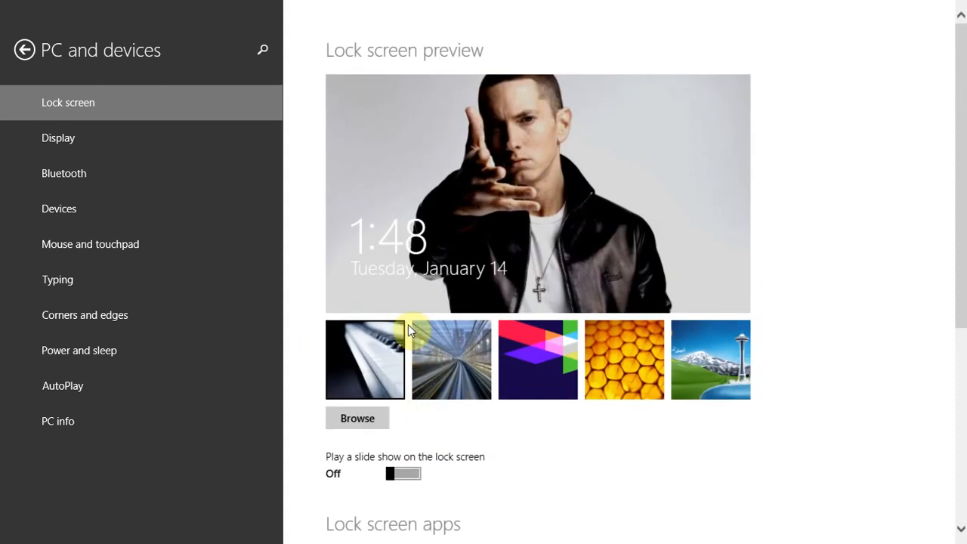
mouse_move(24, 50)
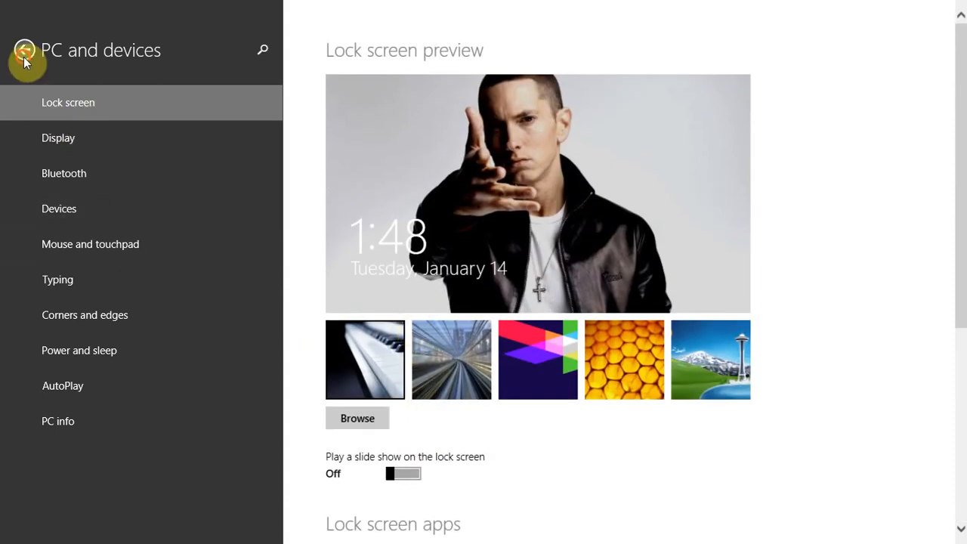
click(25, 50)
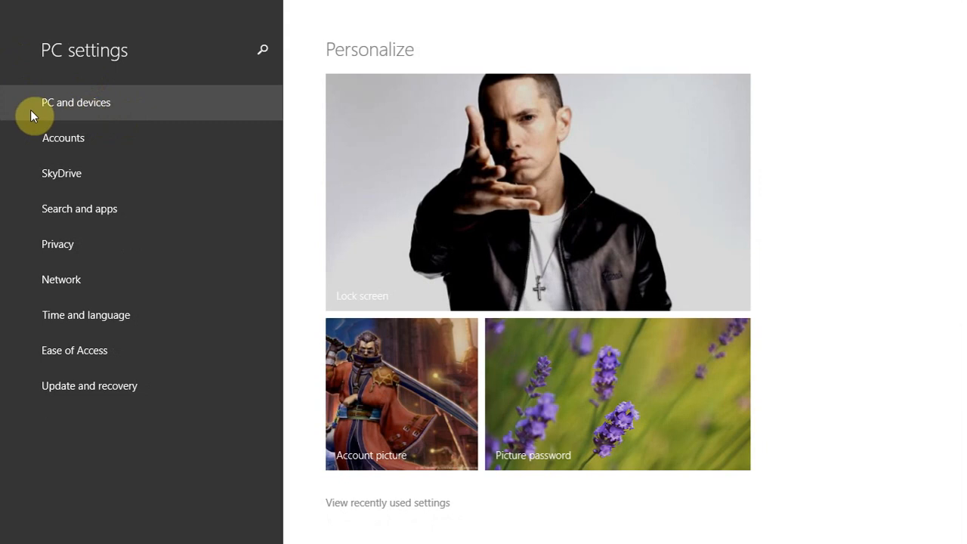
mouse_move(564, 436)
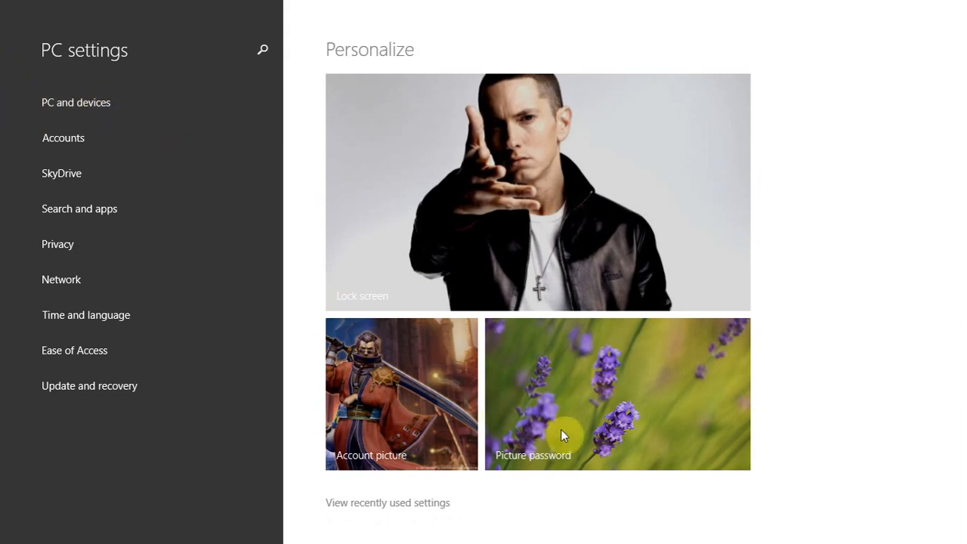
mouse_move(605, 415)
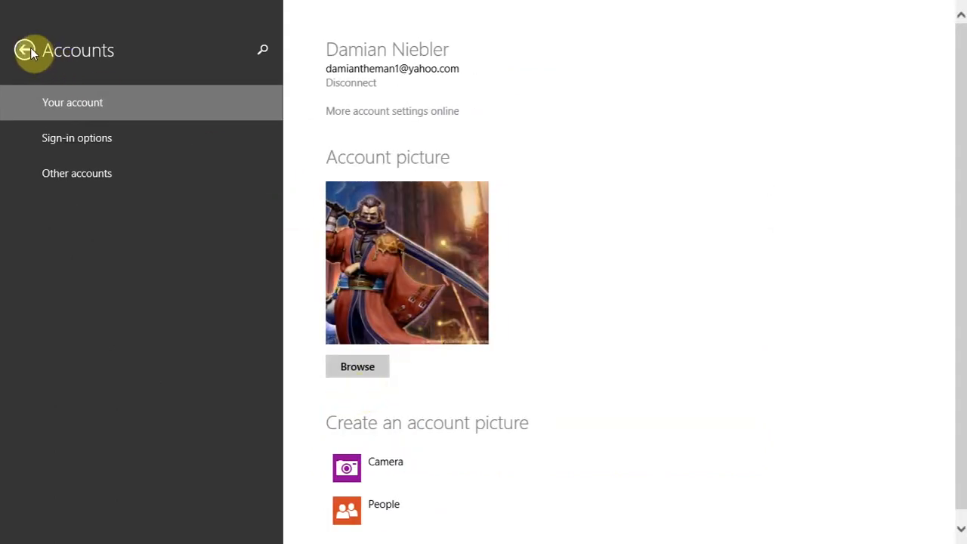
Leave the Accounts page and go back to the PC settings overview
click(23, 50)
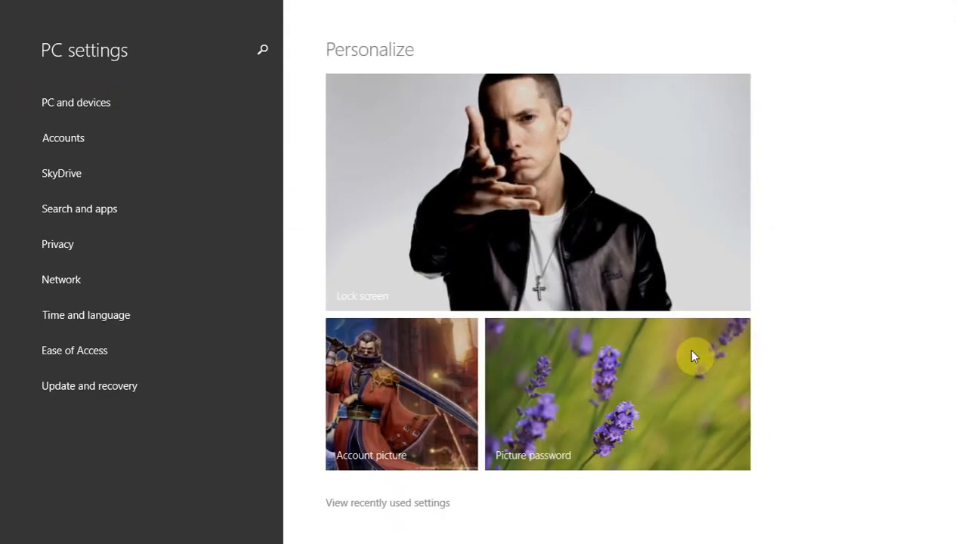
mouse_move(158, 273)
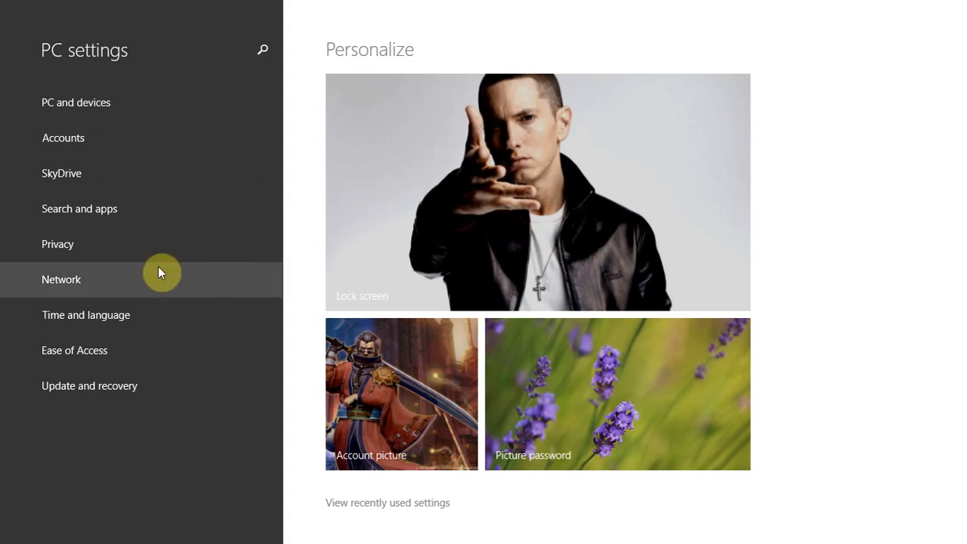
mouse_move(181, 350)
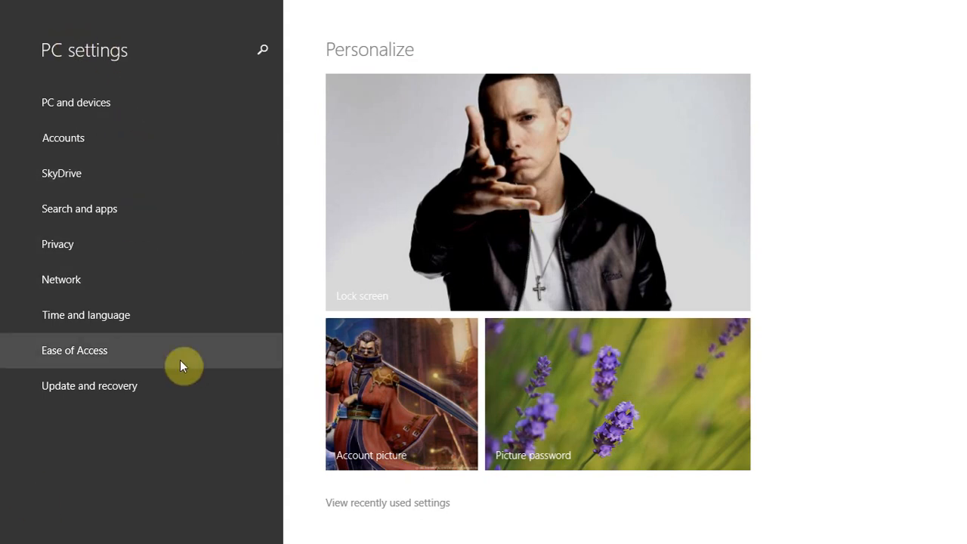
mouse_move(123, 356)
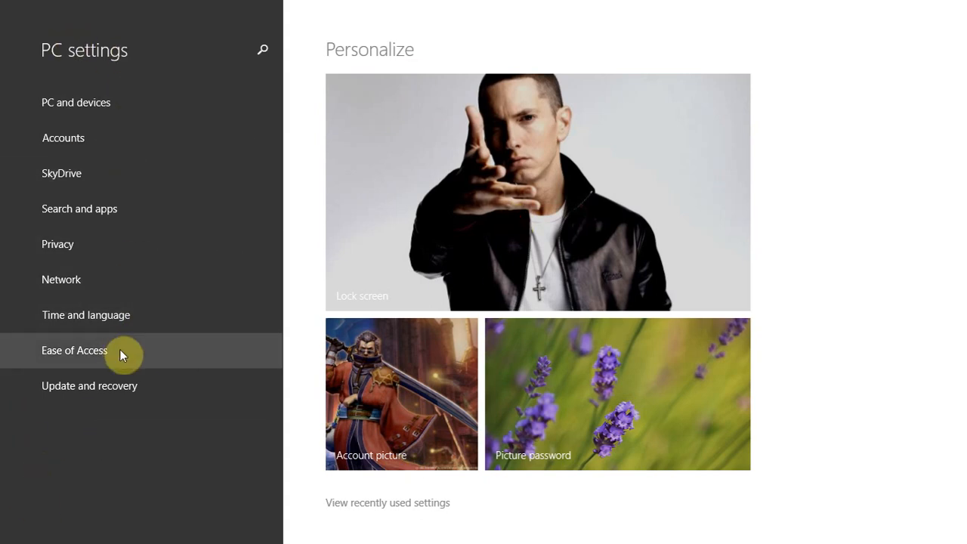
mouse_move(144, 173)
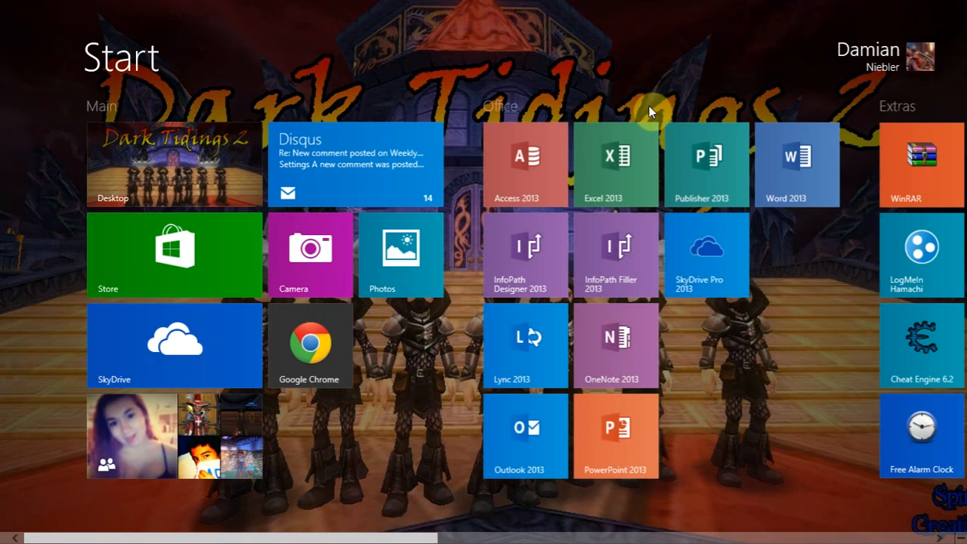
Scroll the Start screen and bring up its Personalize pane from the Settings charm
scroll(right, 3)
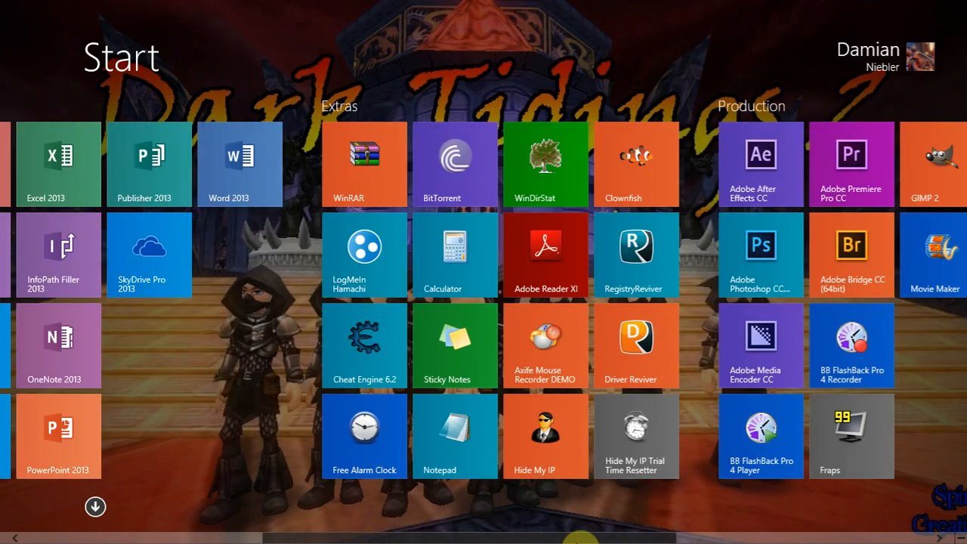
scroll(right, 3)
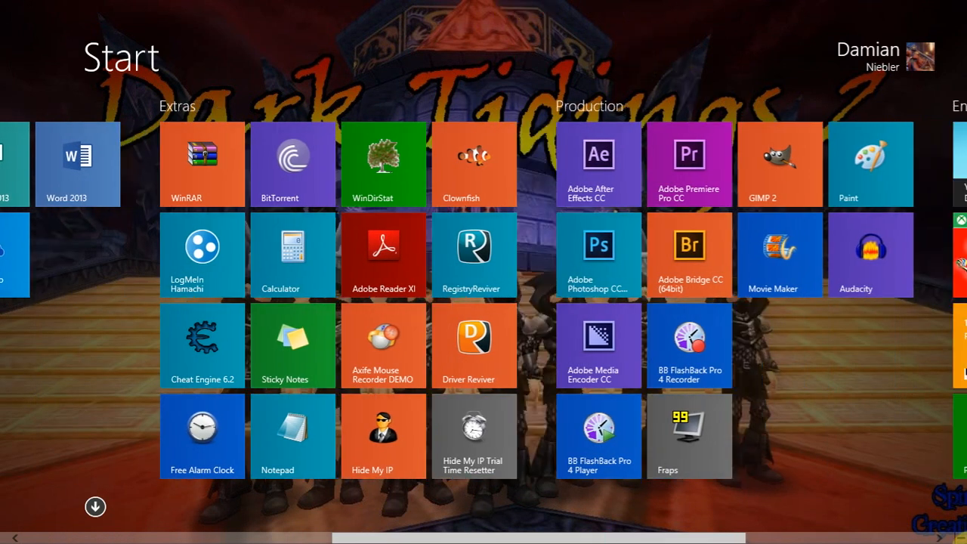
mouse_move(941, 6)
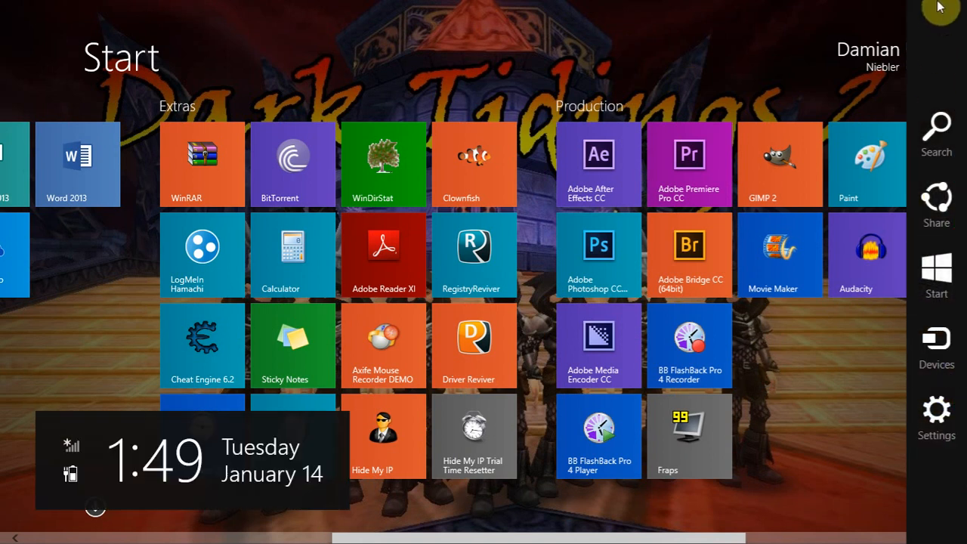
mouse_move(936, 411)
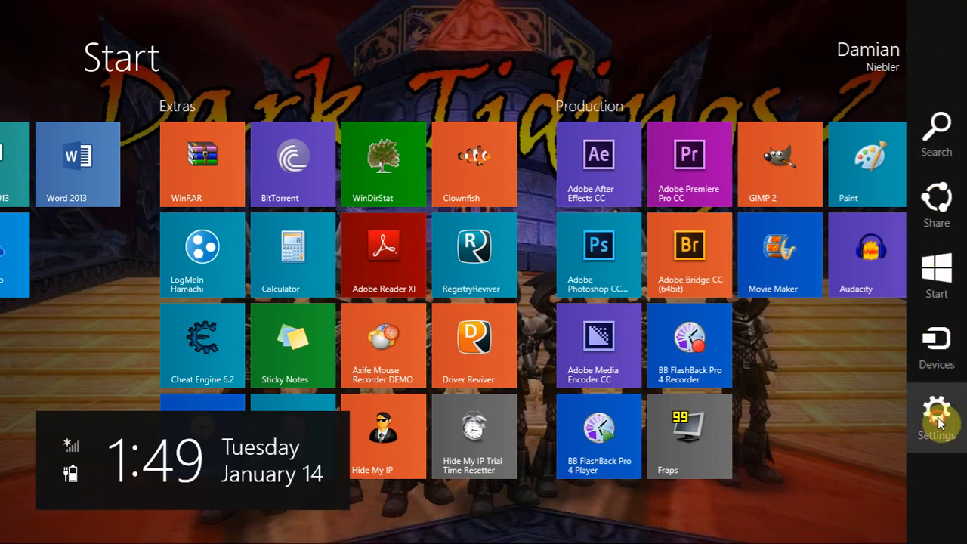
click(936, 415)
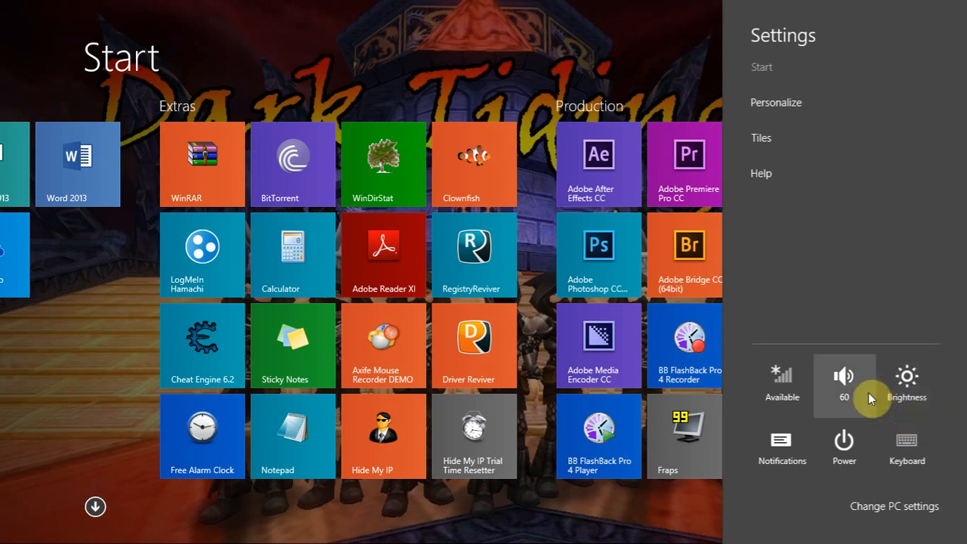
click(775, 102)
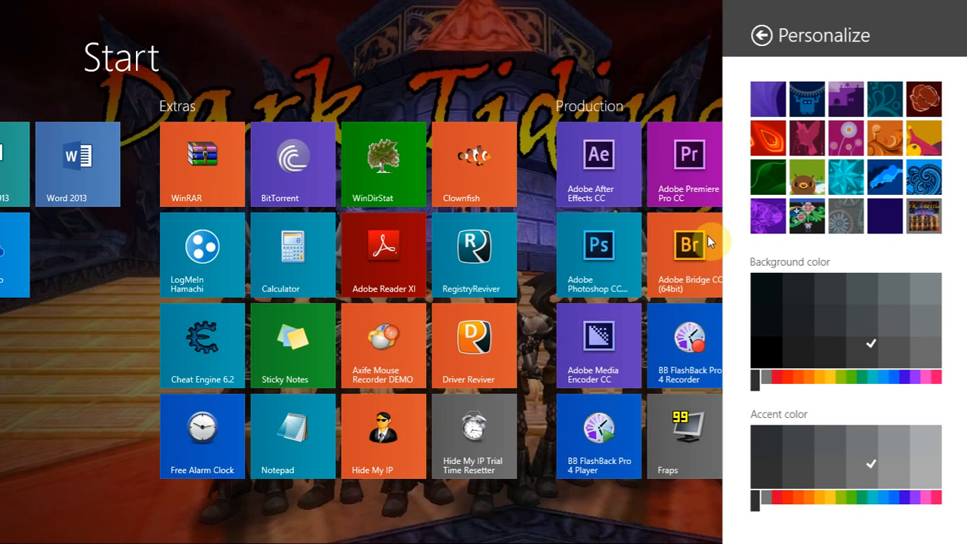
Try the purple swirl, orange flame-petal, city skyline and cartoon landscape designs with olive and orange colours
click(773, 280)
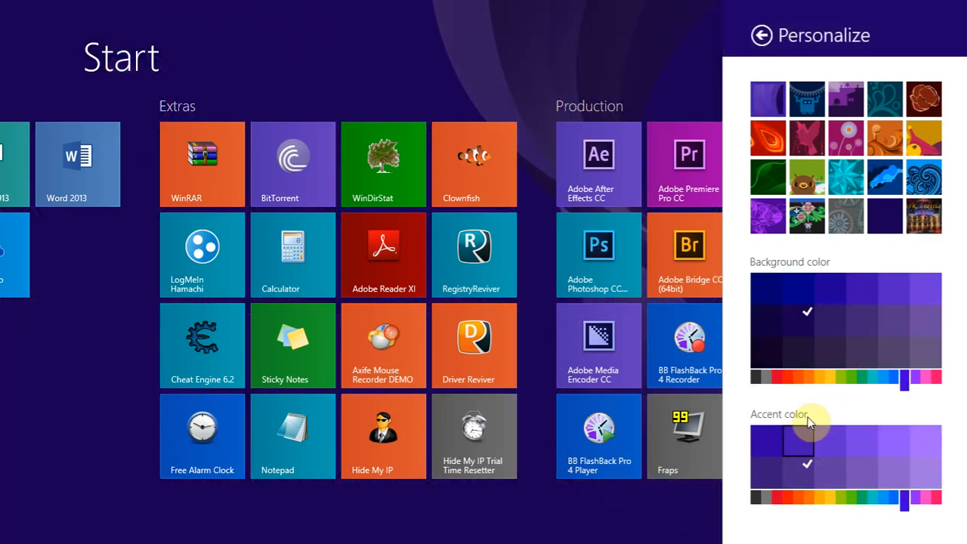
click(937, 289)
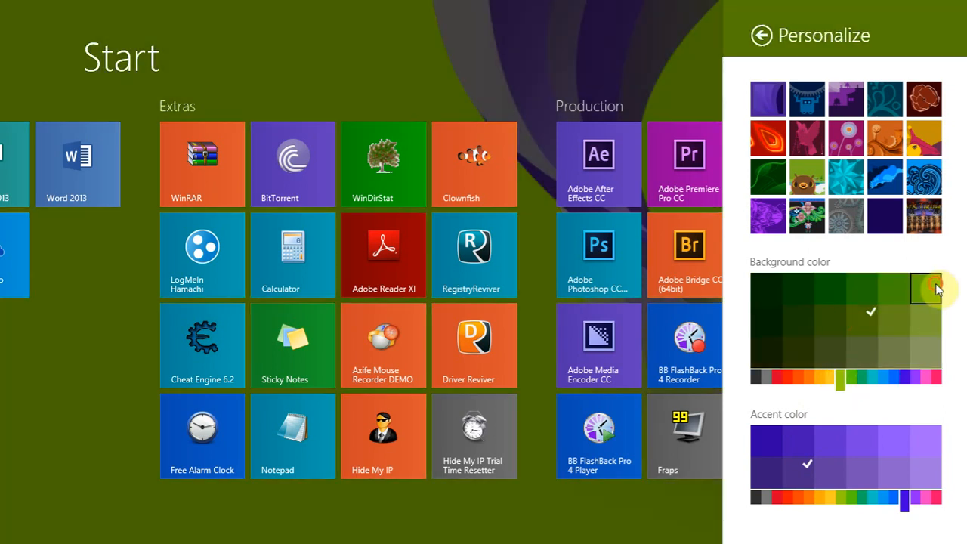
click(935, 287)
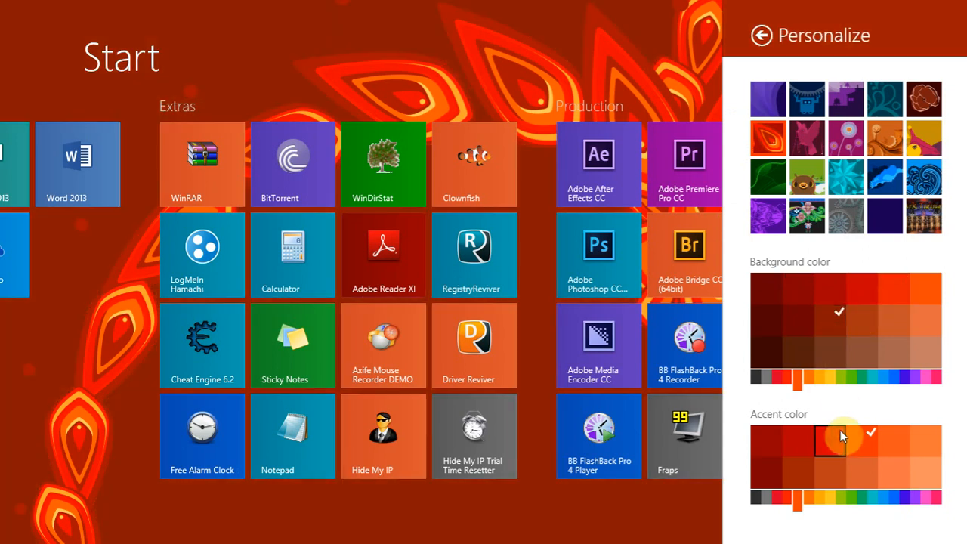
click(902, 464)
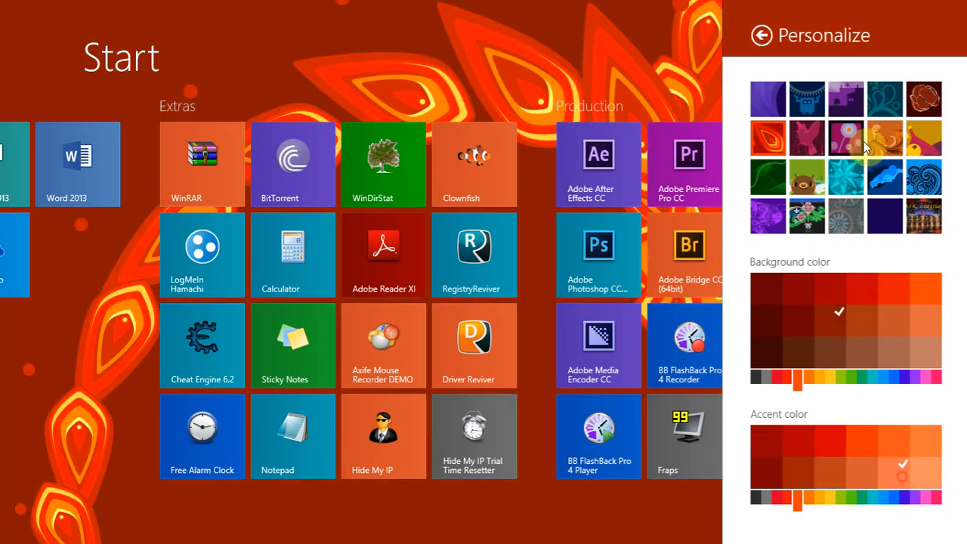
click(884, 99)
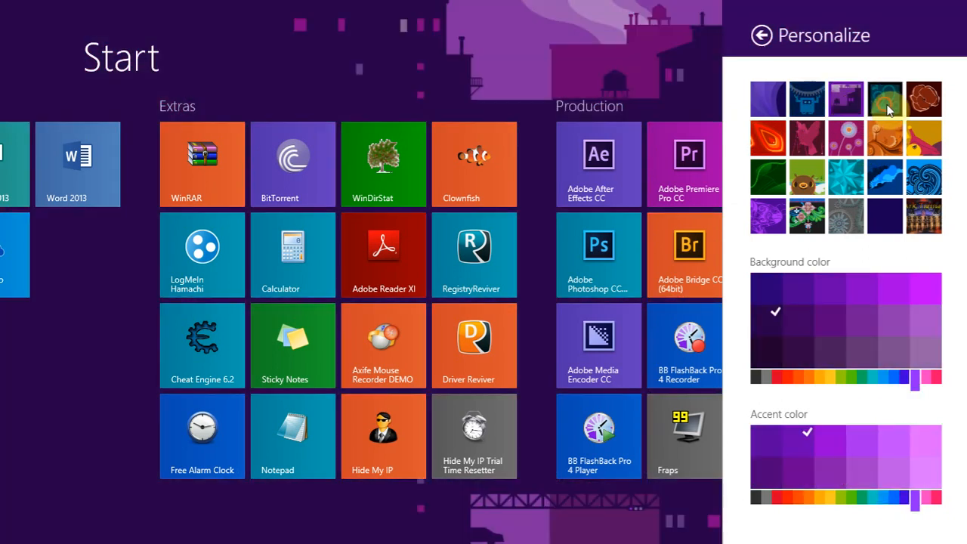
click(846, 215)
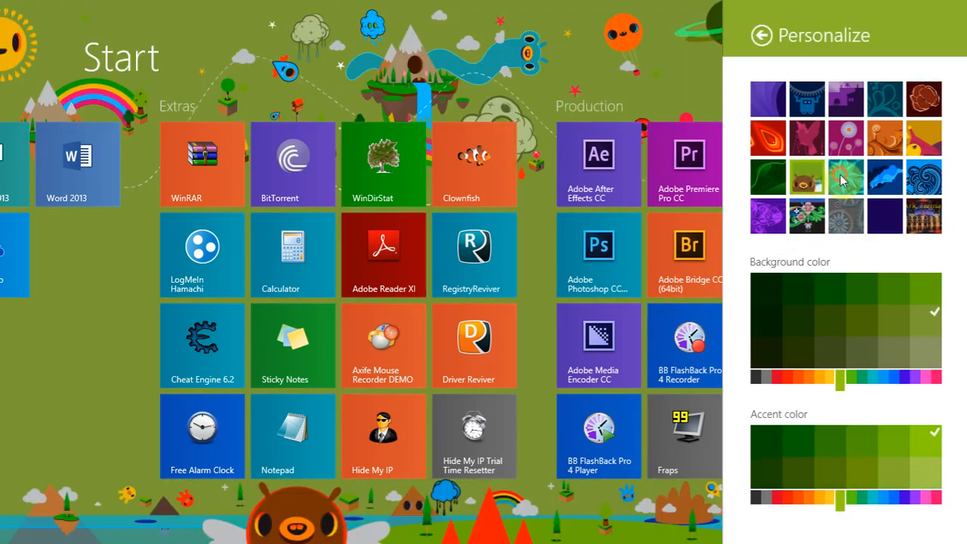
Try the turquoise crystal design with green, then use the desktop wallpaper as Start background
click(845, 177)
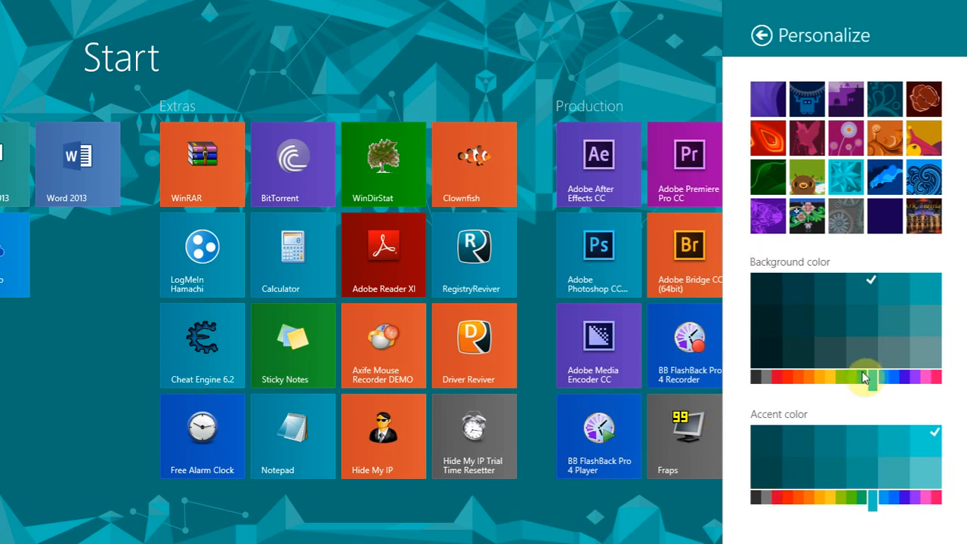
click(857, 321)
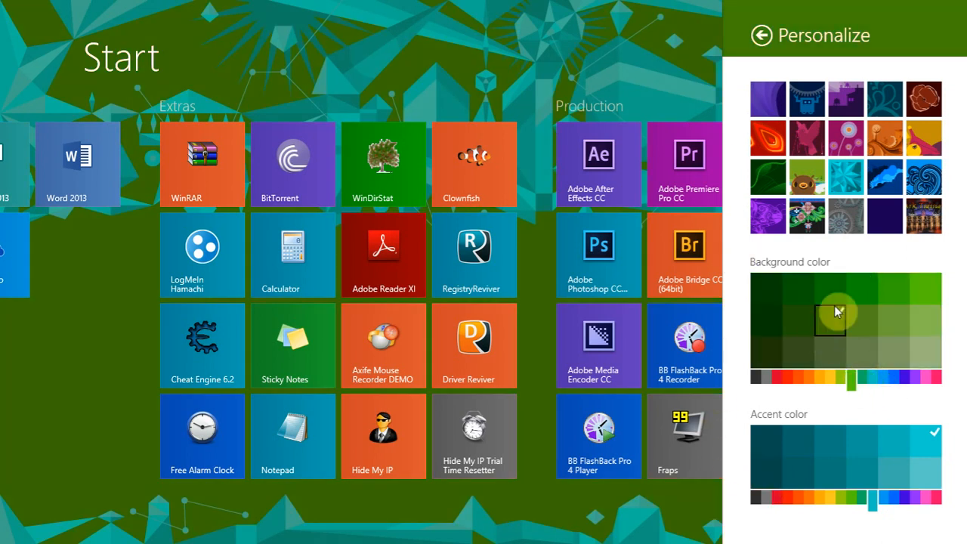
click(923, 216)
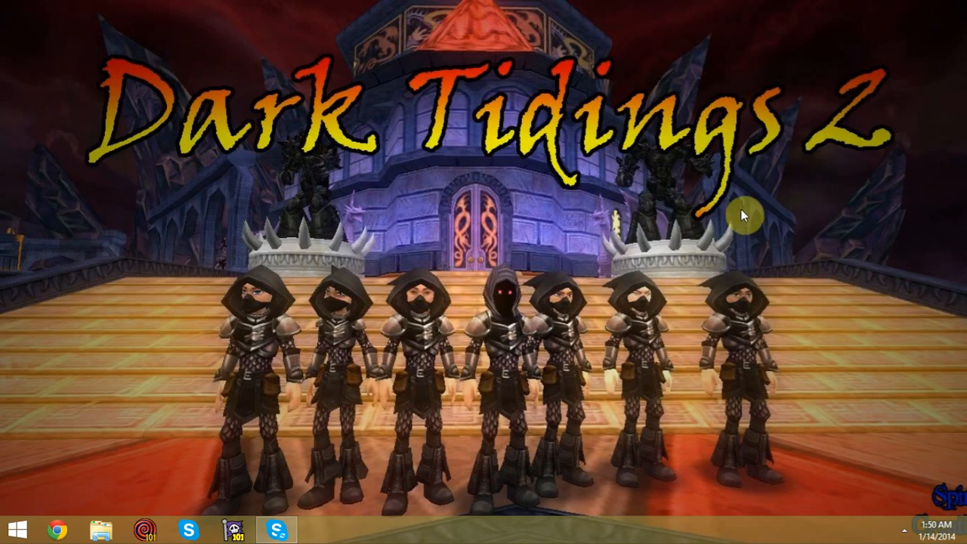
Return to the Start screen and scroll across to the Production and Entertainment tile groups
click(11, 527)
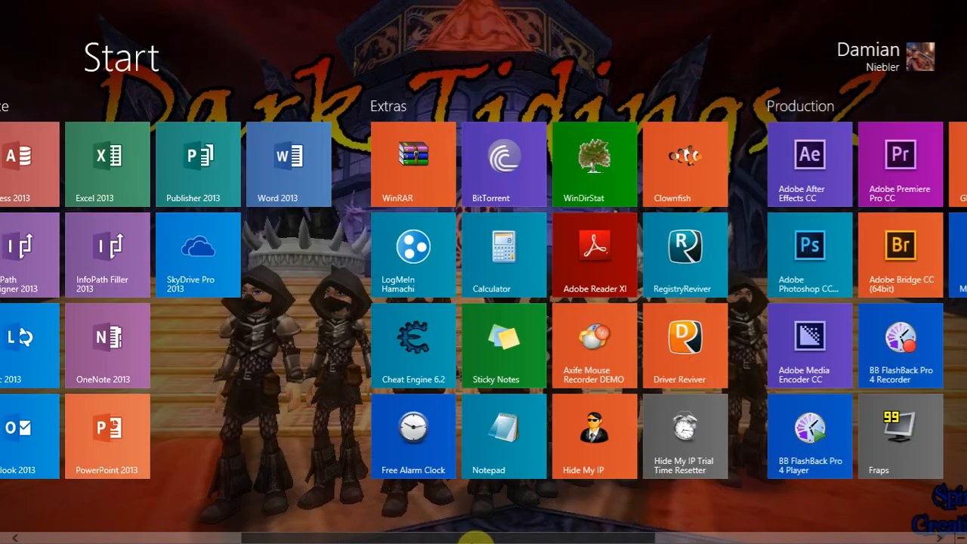
scroll(right, 3)
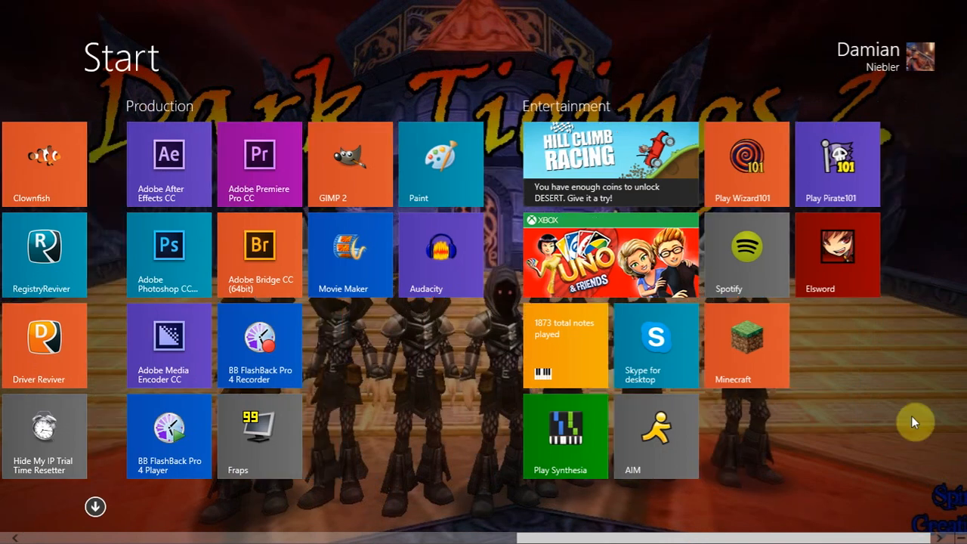